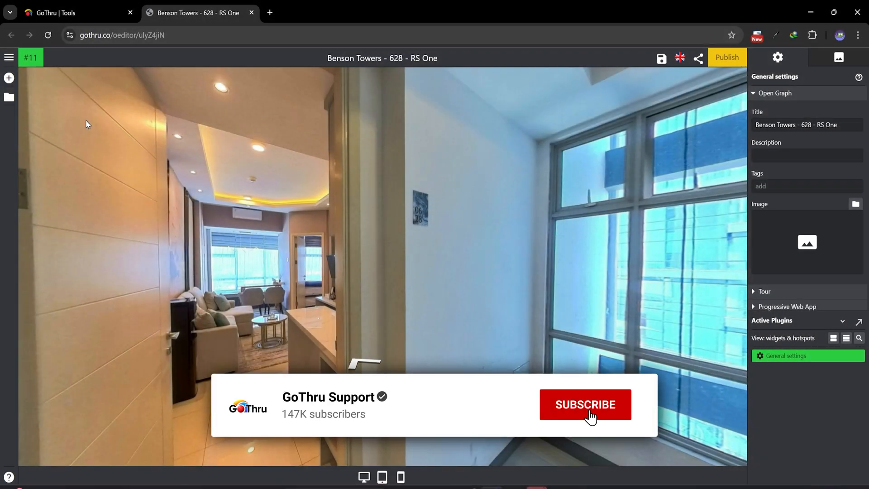
Add a hotspot from the Plugin Manager beside the doorway in panorama 11
click(585, 404)
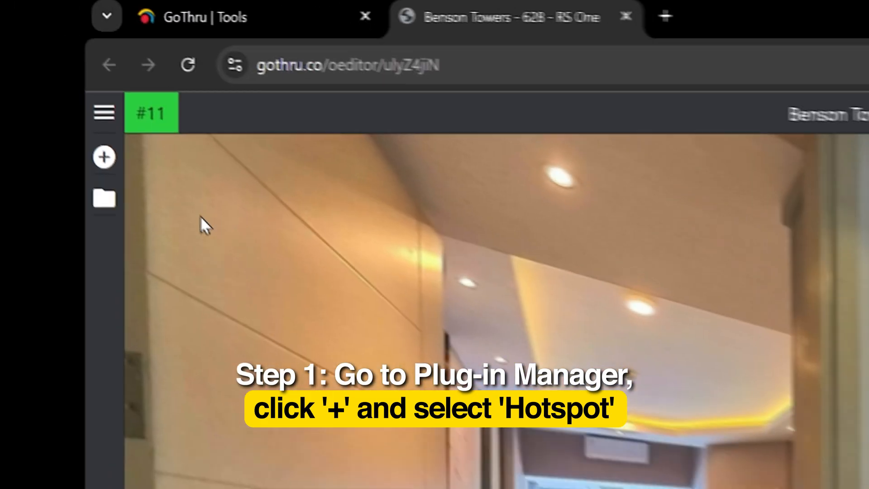
mouse_move(109, 160)
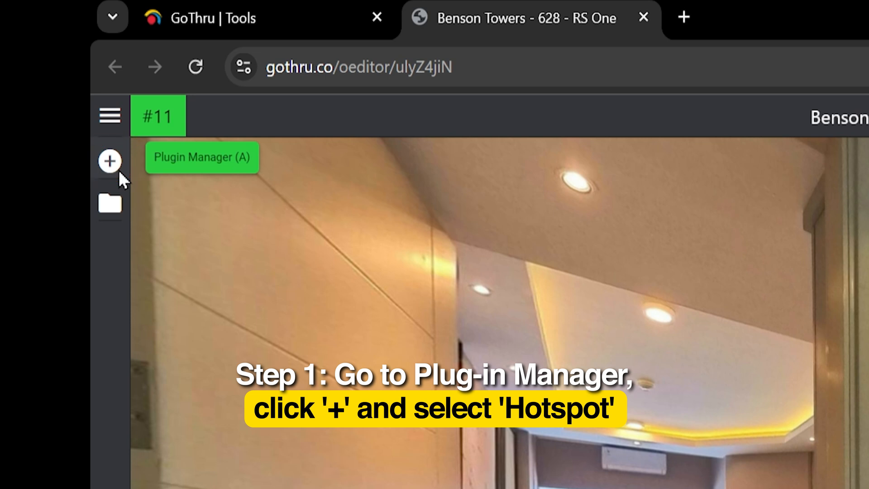
click(109, 160)
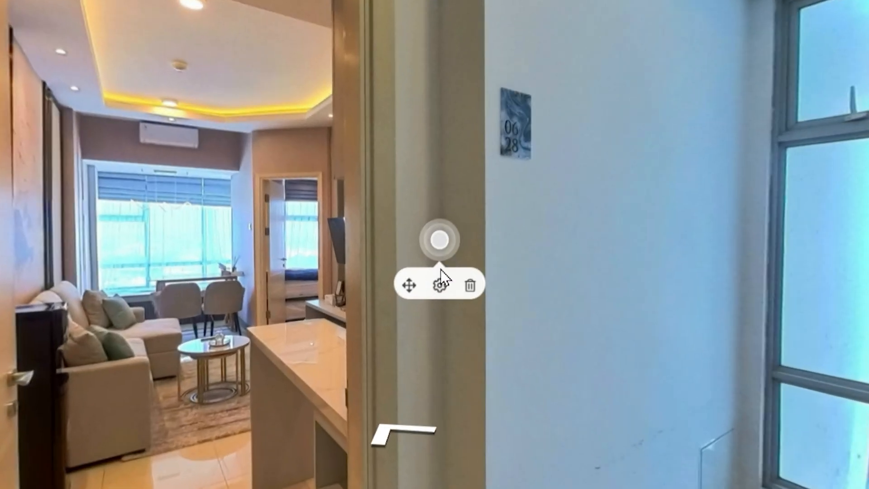
In the hotspot's Hotspot Content settings, choose the pin marker showing a panorama thumbnail
click(438, 284)
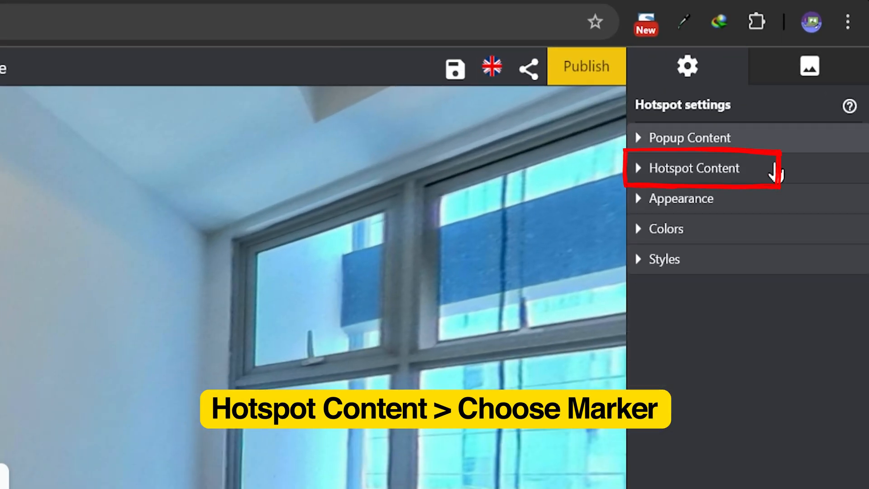
click(695, 168)
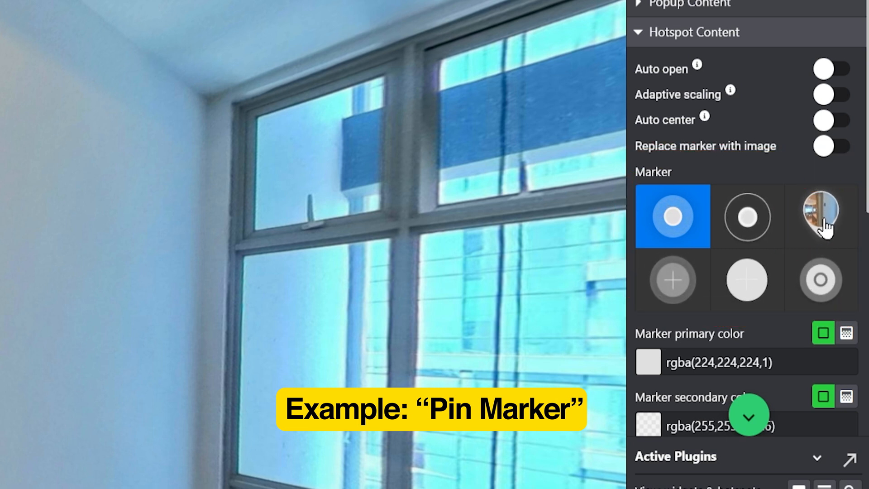
click(821, 216)
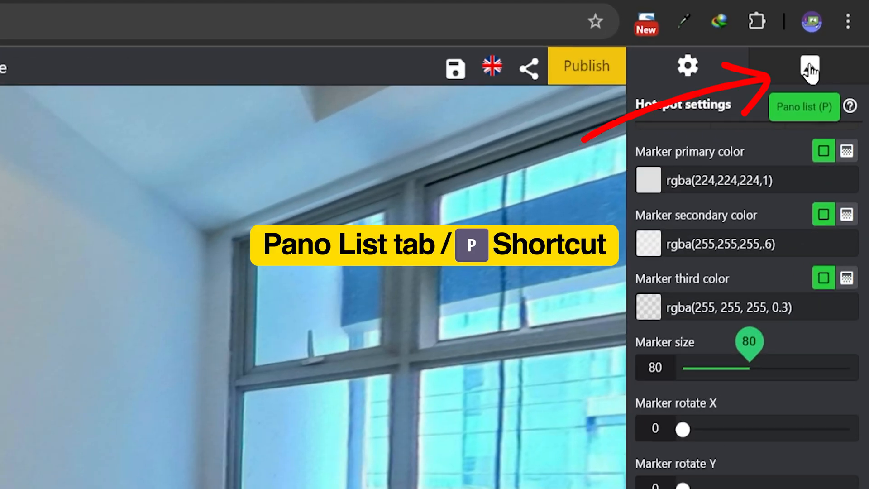
Drag panorama 8 from the Pano list into view and follow its new hotspot
click(810, 67)
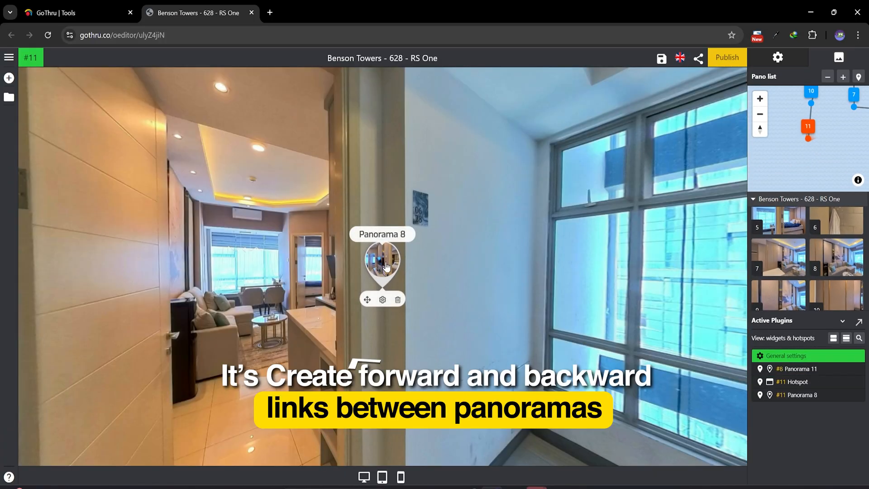
click(382, 263)
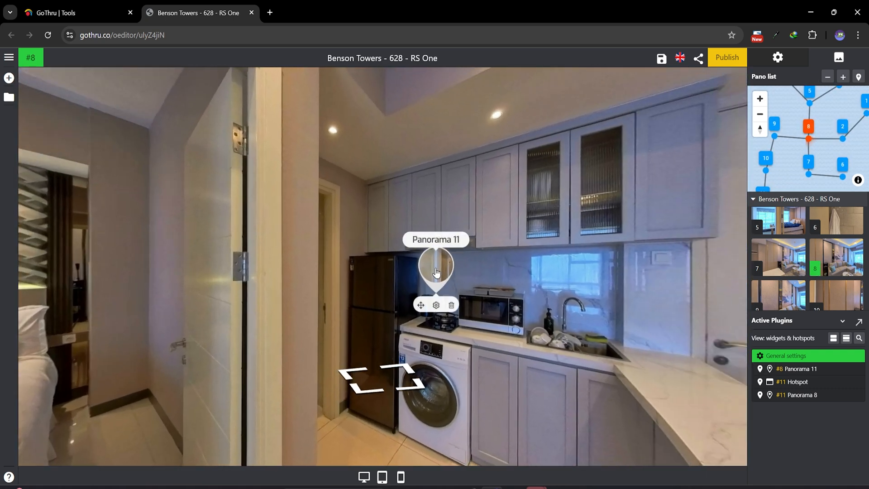
Look around panorama 8, then open the Panorama 11 hotspot's gear settings
click(436, 264)
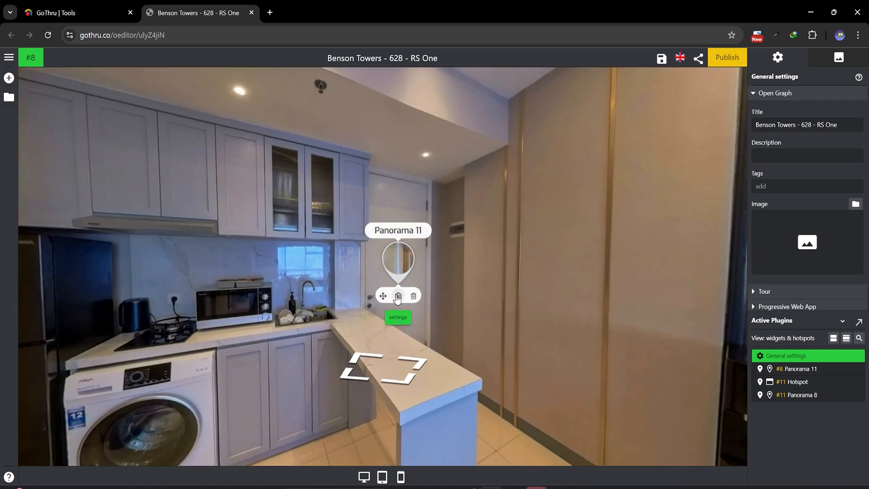
click(398, 296)
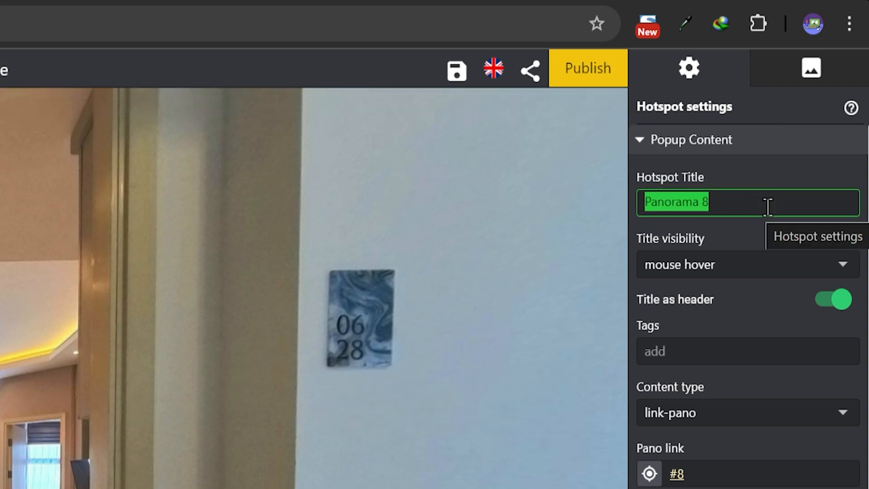
Title the hotspots 'Living Room' and 'Front Door', then return to panorama 11 via Front Door
text(Living)
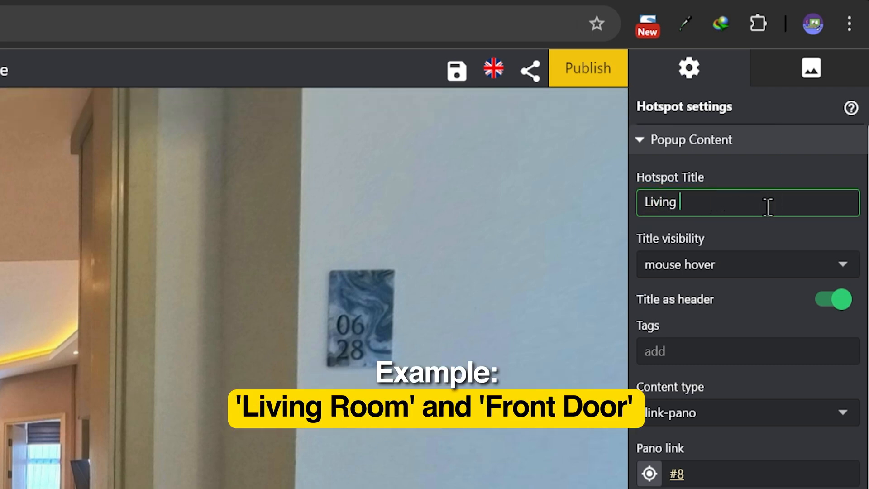
text(Room)
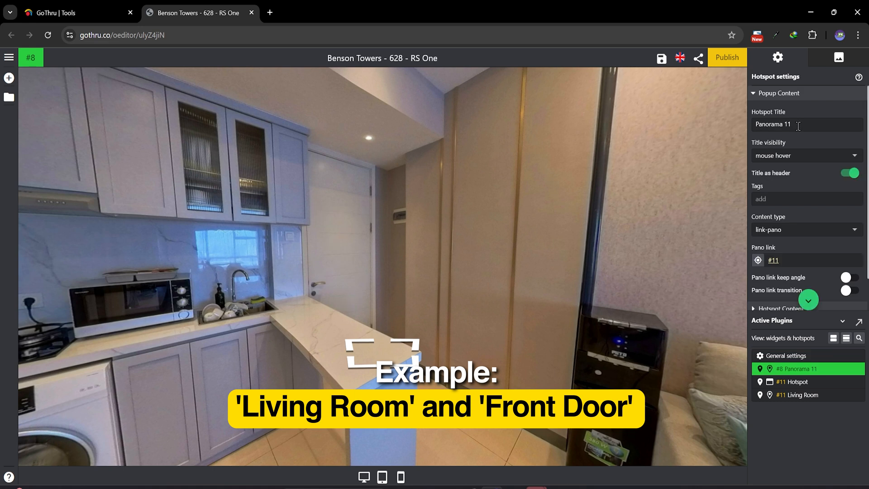
text(F)
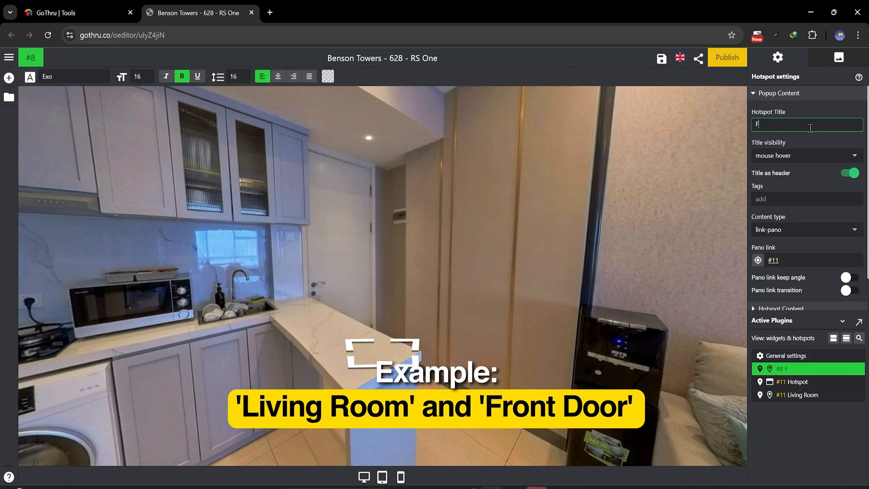
text(ront Door)
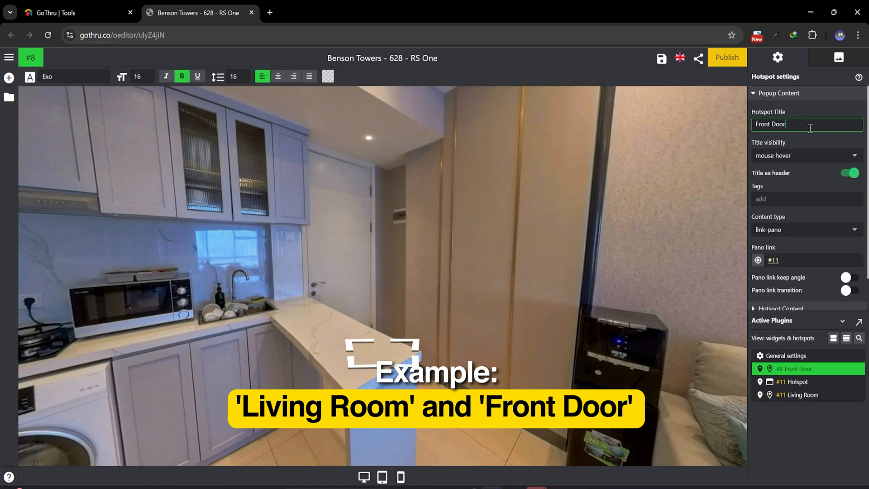
click(786, 356)
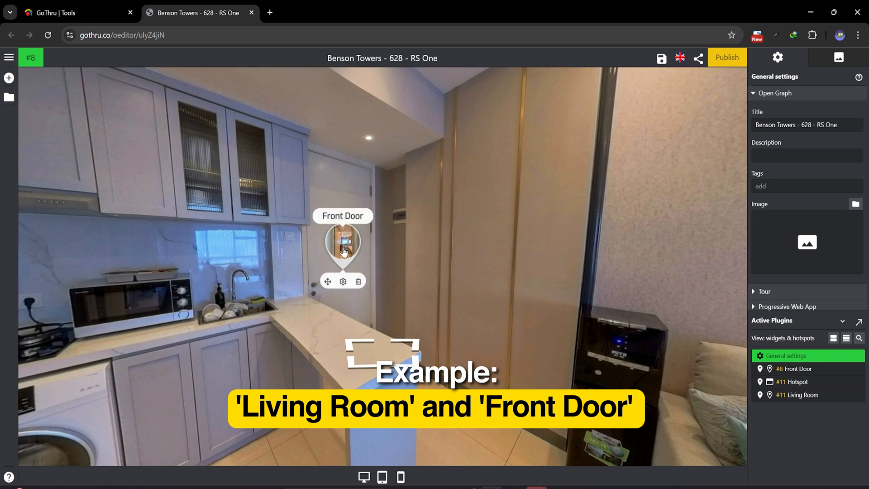
click(343, 240)
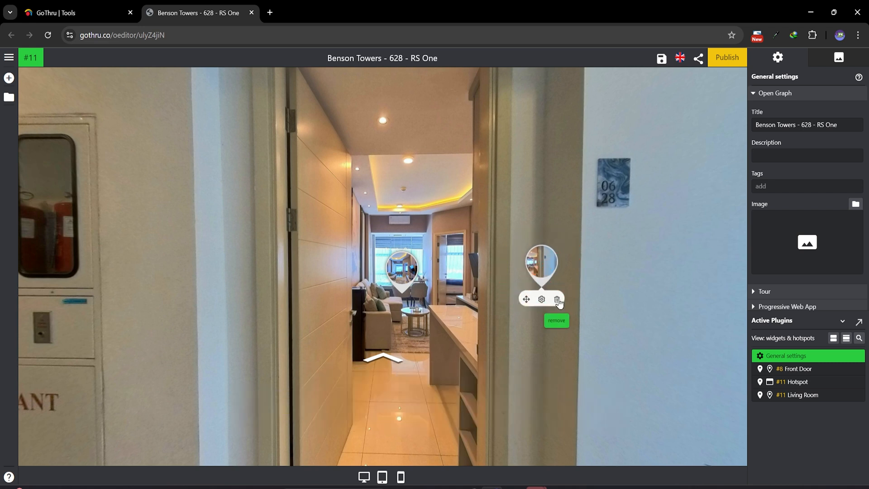
Trash the extra untitled hotspot in panorama 11
click(556, 321)
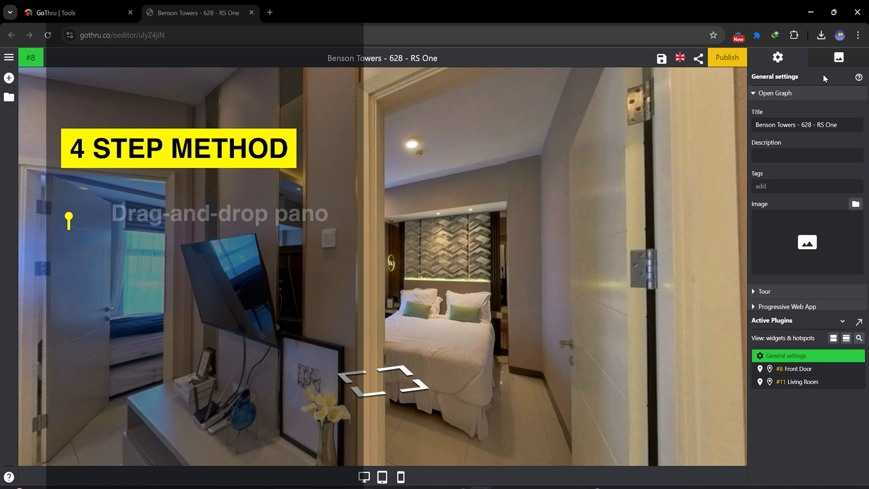
Add a hotspot in panorama 8 linking to panorama 1 from the Pano list
click(839, 57)
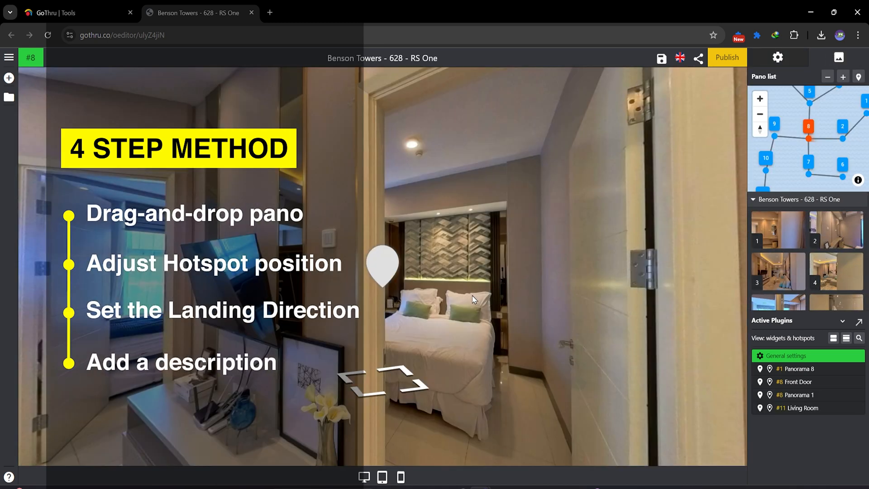
click(383, 266)
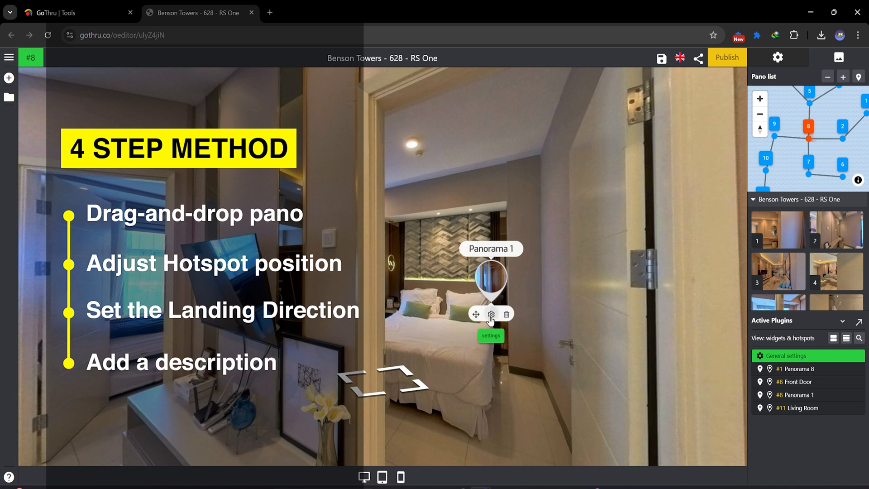
click(490, 314)
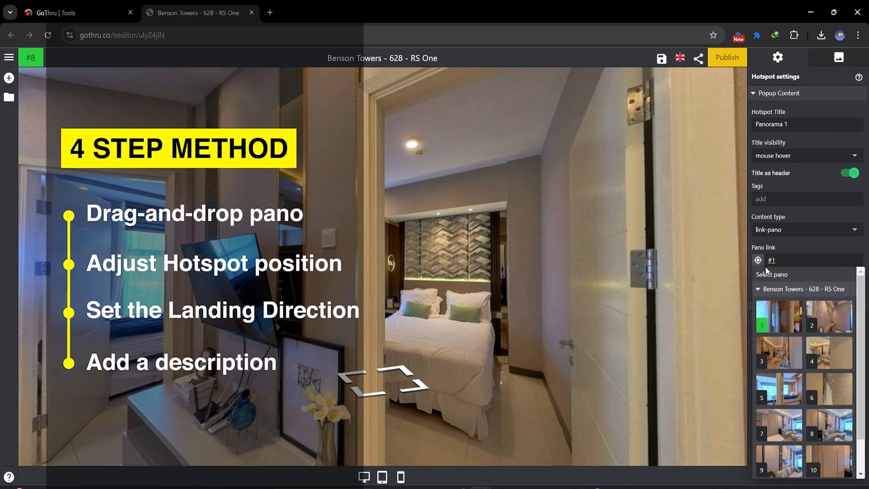
click(778, 316)
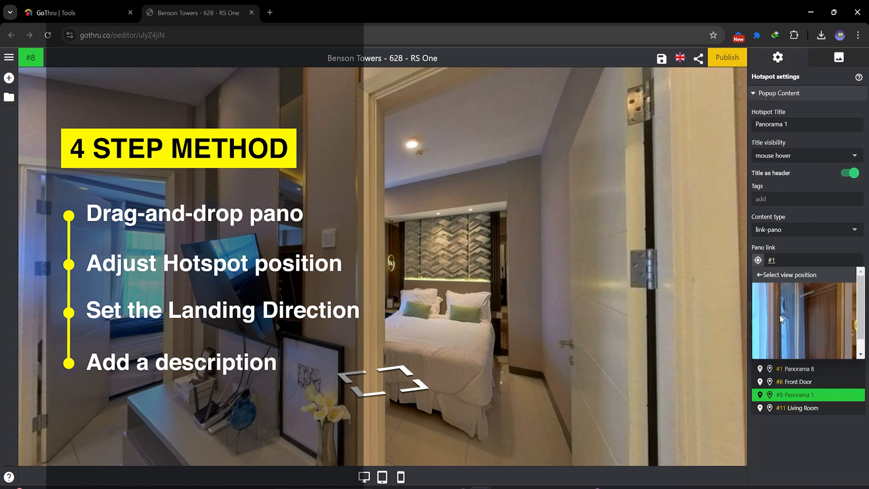
Set the landing view direction into panorama 1 and title the hotspot 'Bedroom'
drag(782, 319, 810, 320)
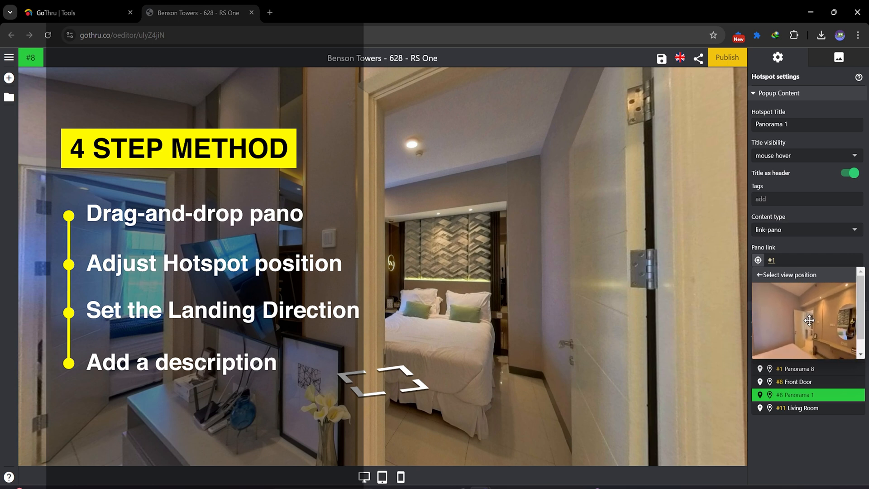
click(806, 124)
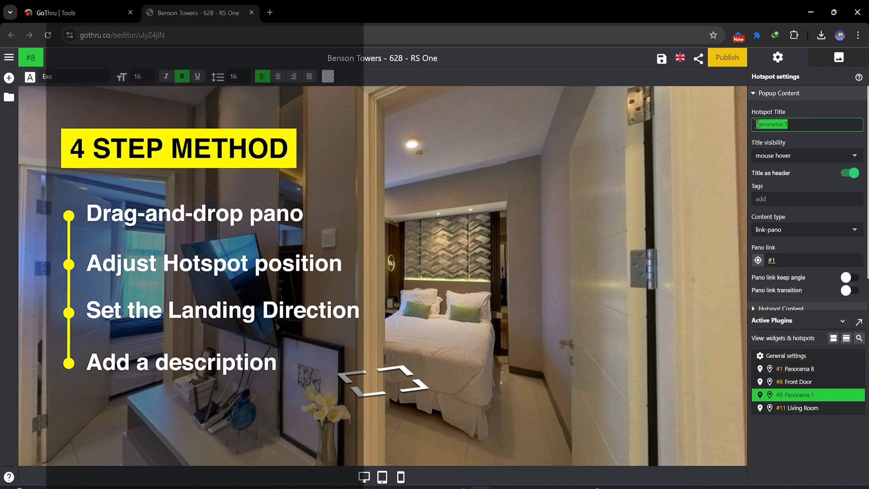
text(Bed)
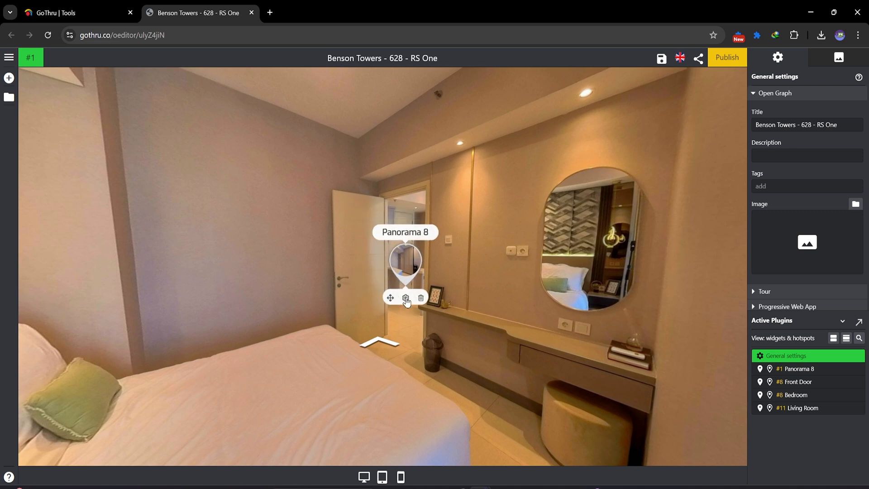
Link panorama 1's return hotspot to #8, title it 'Living Room', and follow it
click(406, 298)
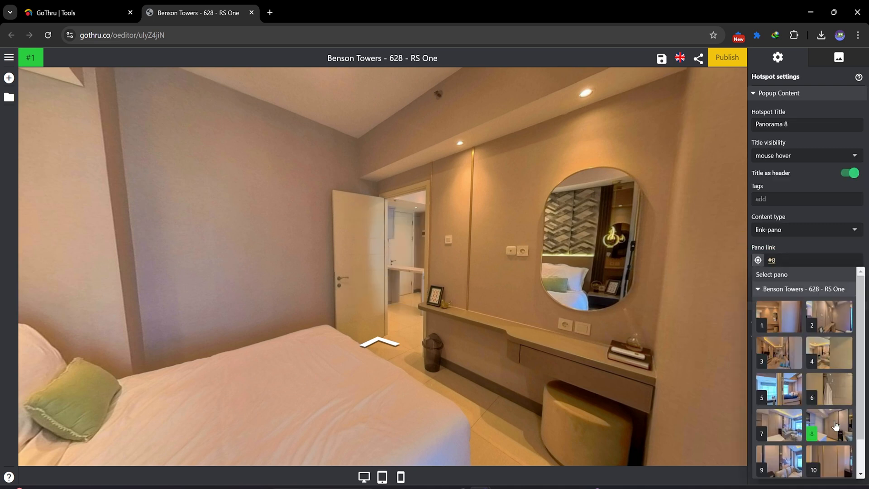
click(827, 425)
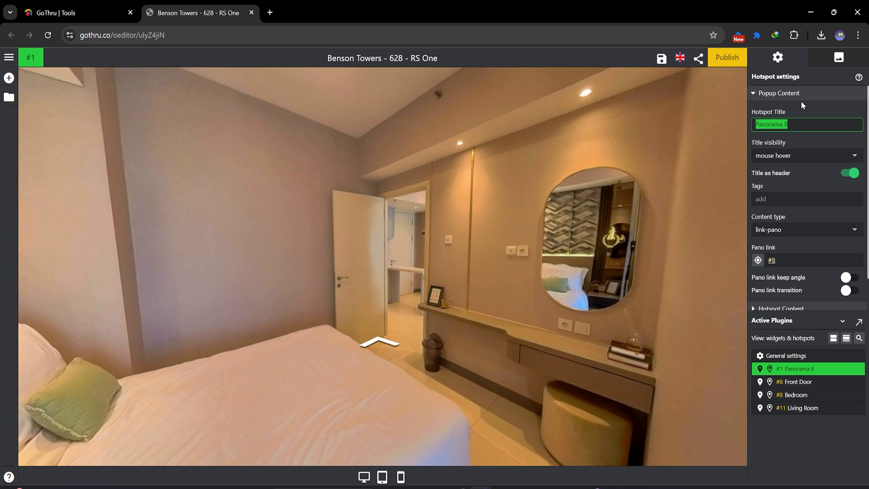
text(Living Ro)
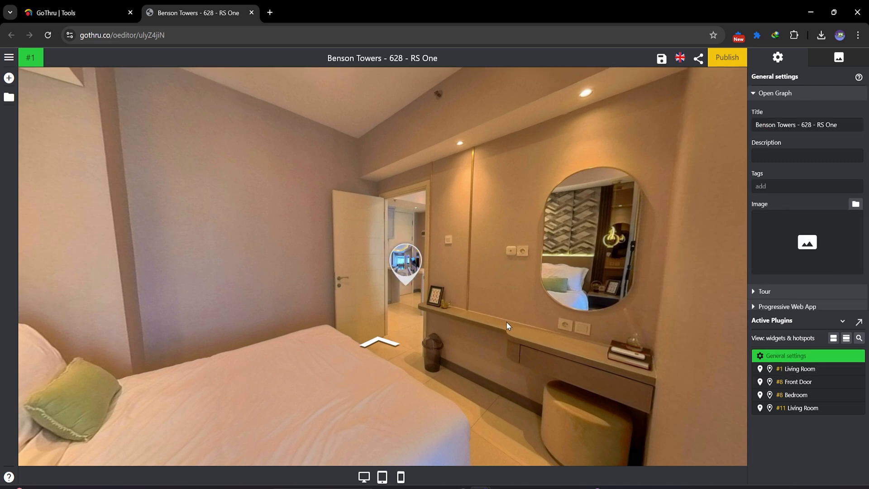
click(405, 264)
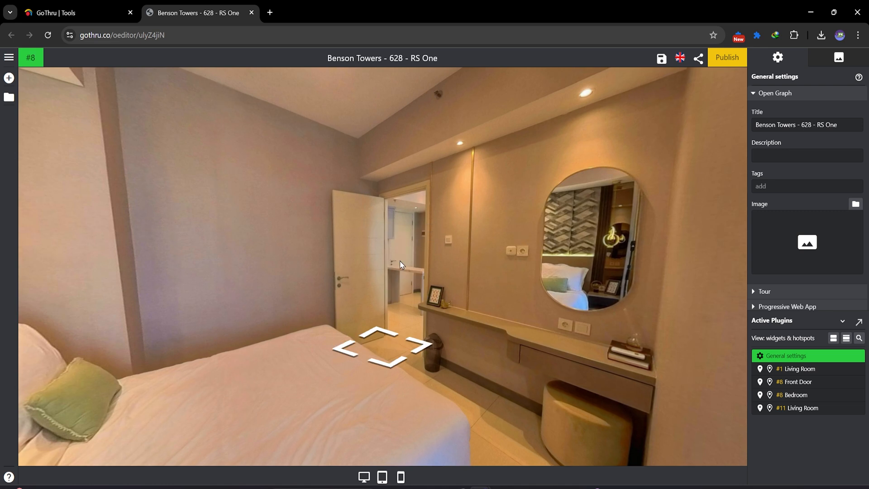